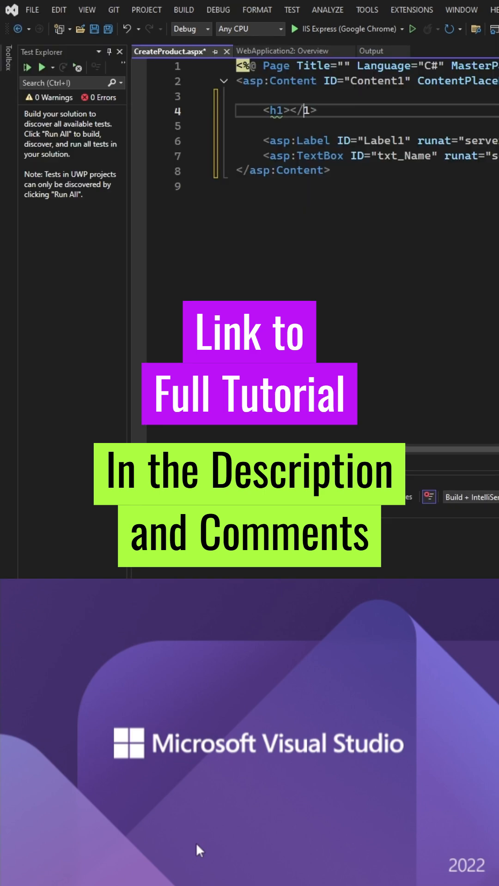
Step: Close Visual Studio 2022 and launch the Visual Studio Installer showing Community 2022 installed
{"action": "type", "text": "Add Product"}
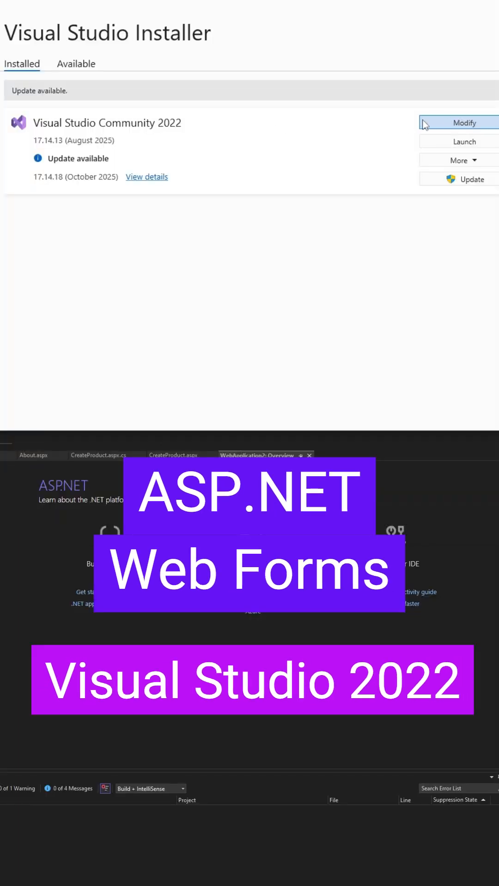
Step: Modify Visual Studio Community 2022 and confirm the ASP.NET and web development workload is checked
{"action": "left_click", "coordinate": [462, 123]}
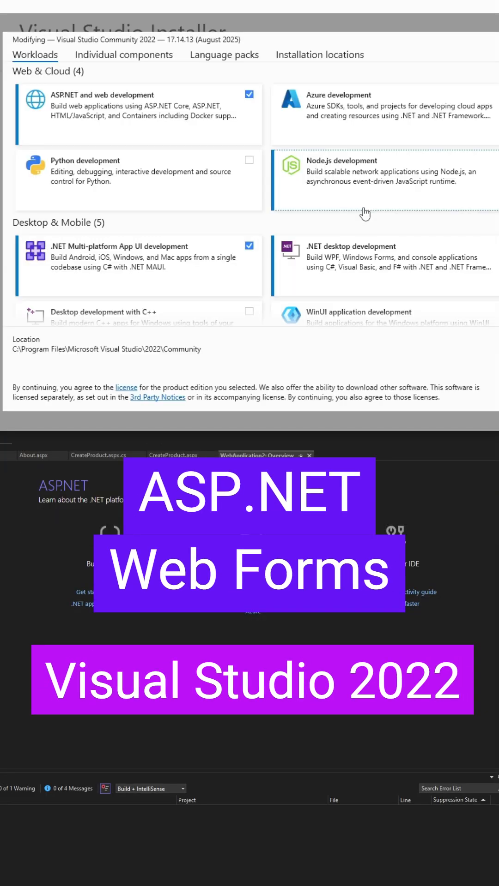
{"action": "scroll", "scroll_direction": "down", "scroll_amount": 3}
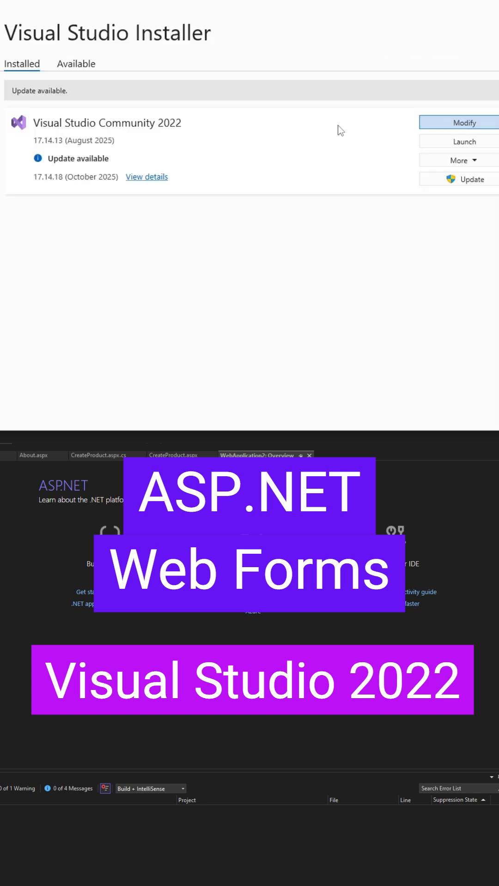
{"action": "left_click", "coordinate": [459, 122]}
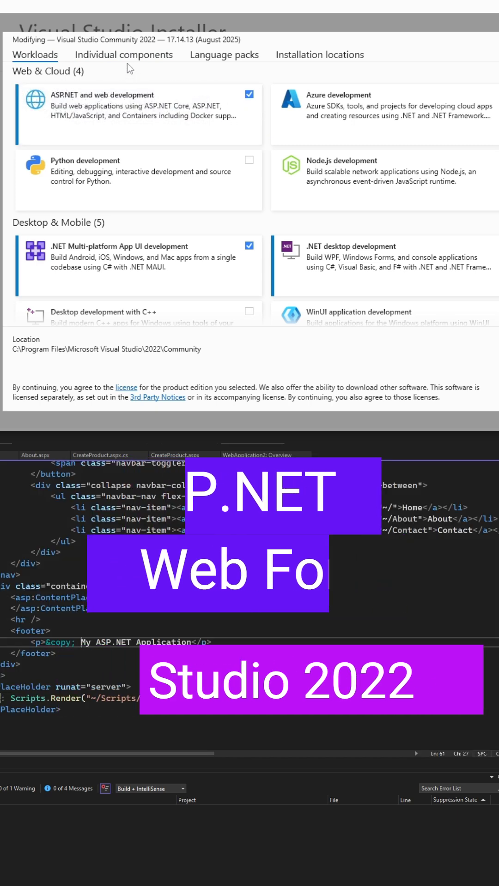
Step: Check Advanced ASP.NET features and .NET Framework project and item templates under Individual components
{"action": "left_click", "coordinate": [123, 55]}
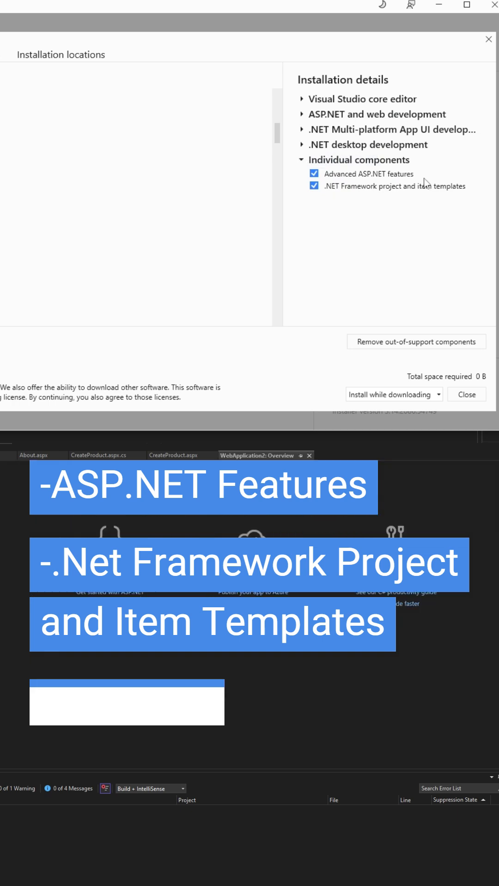
{"action": "left_click", "coordinate": [122, 54]}
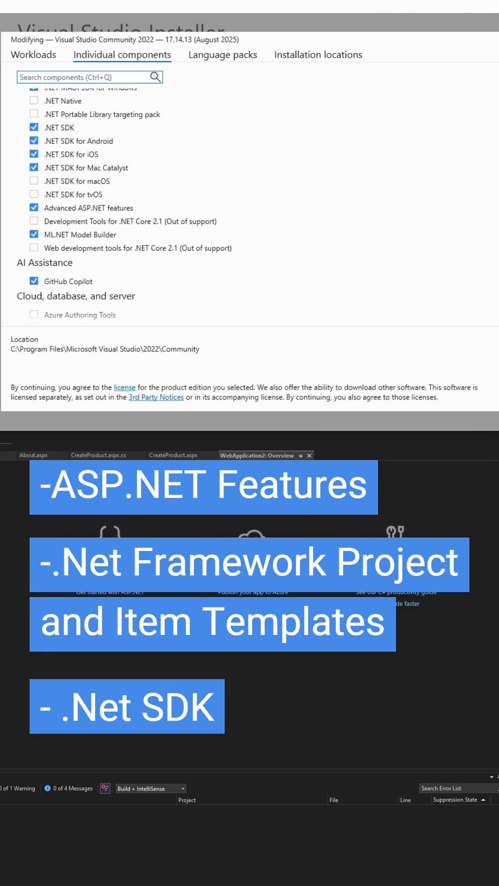